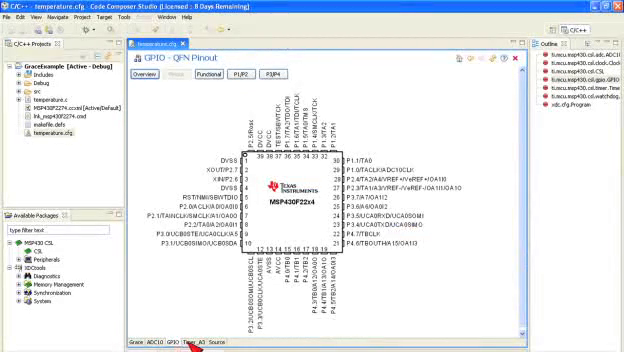
Step: Select the Timer_A3 block and switch to its underlying configuration script view
left_click(190, 344)
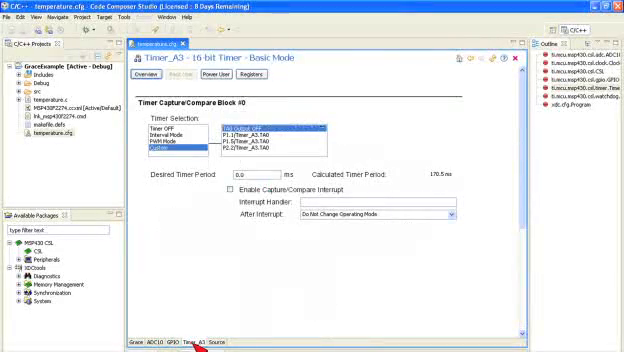
left_click(208, 344)
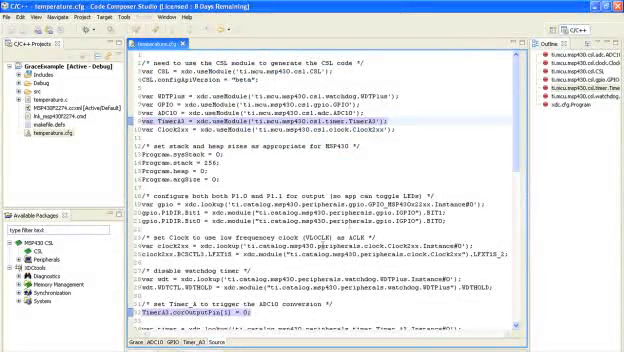
Step: Scroll the .cfg script from the clock setup down to the Timer_A3 settings block
scroll("down", 3)
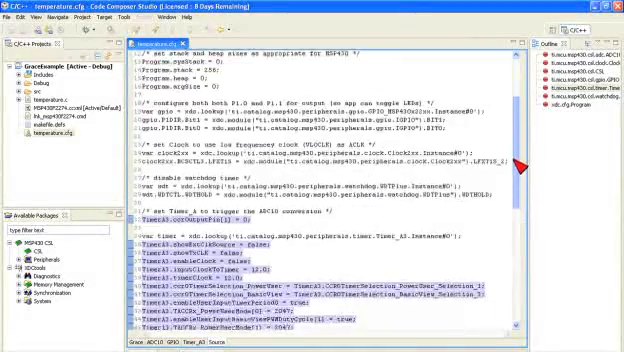
scroll("down", 3)
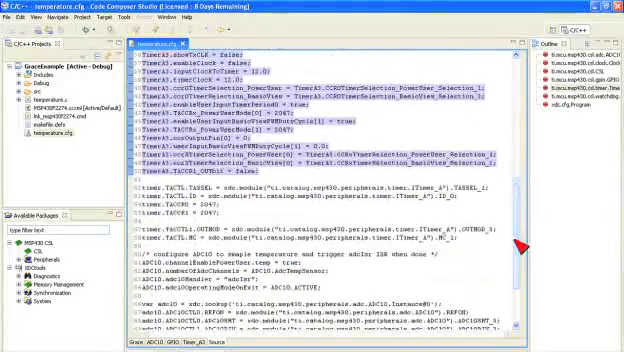